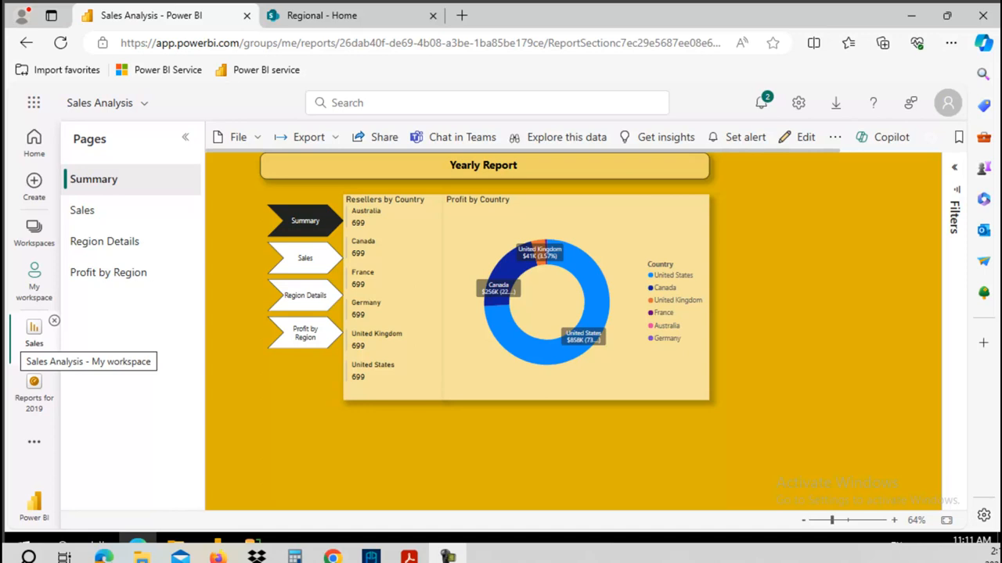
mouse_move(170, 399)
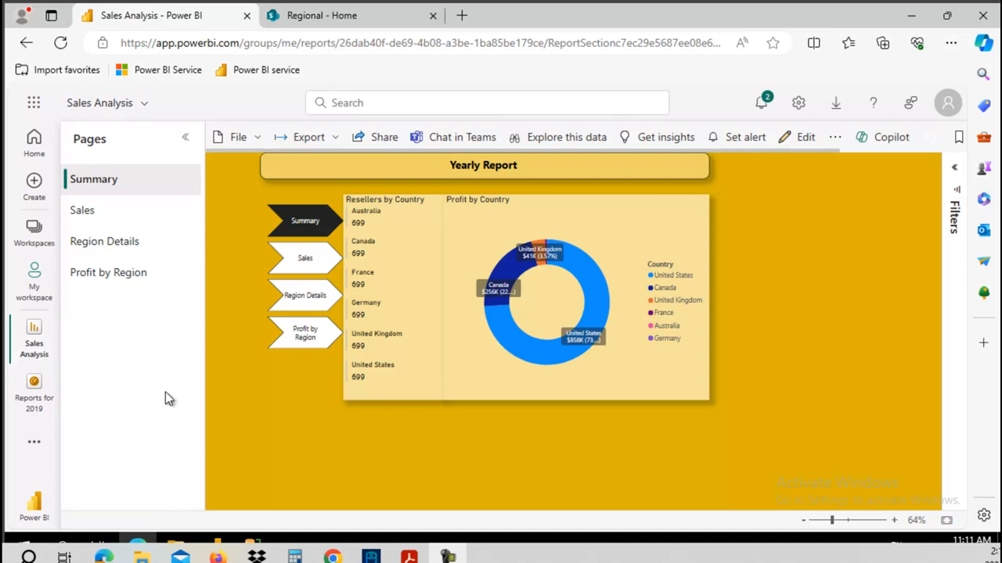
mouse_move(122, 400)
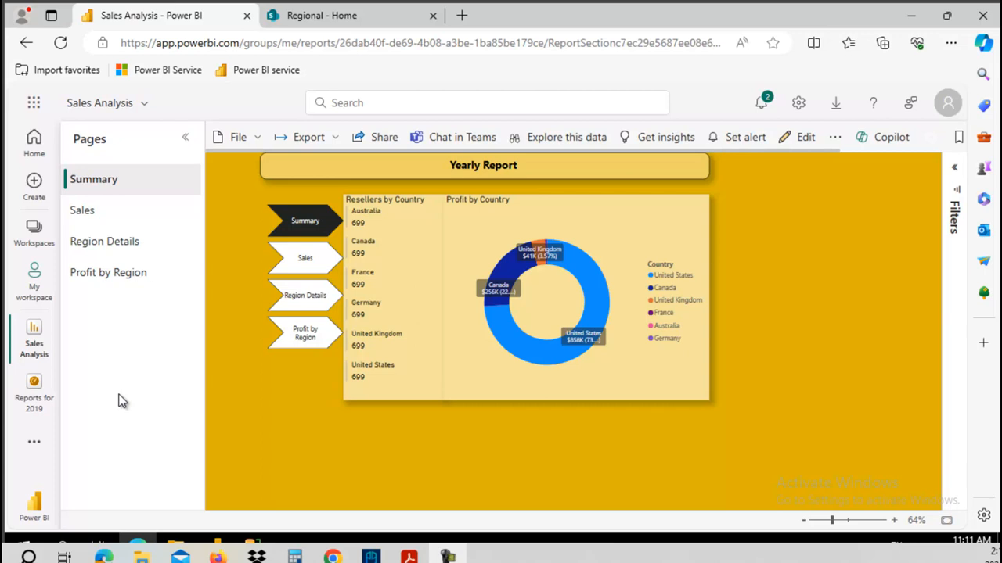
mouse_move(81, 210)
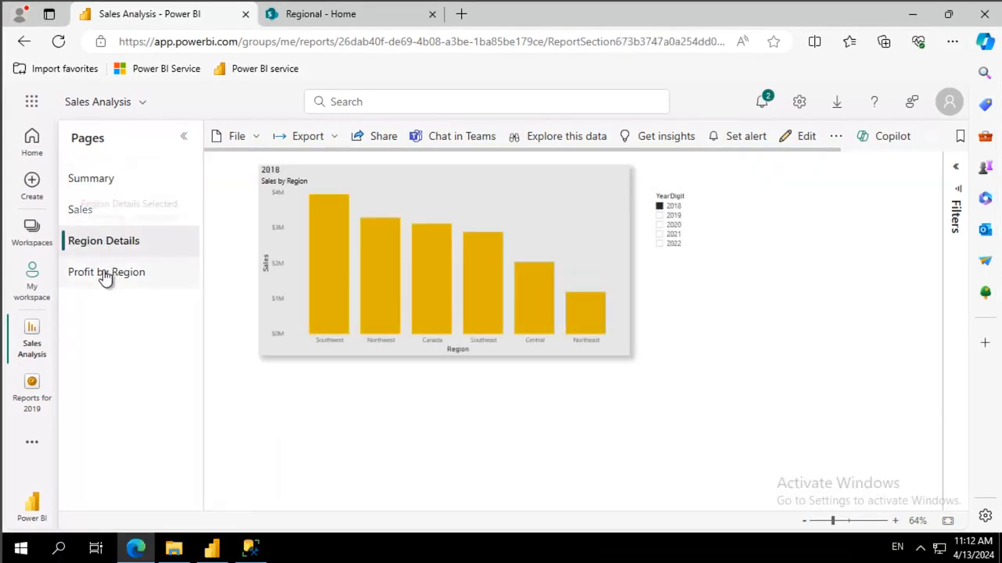
Generate and copy the Sales Analysis report's SharePoint Online embed link, then return to Summary.
click(91, 177)
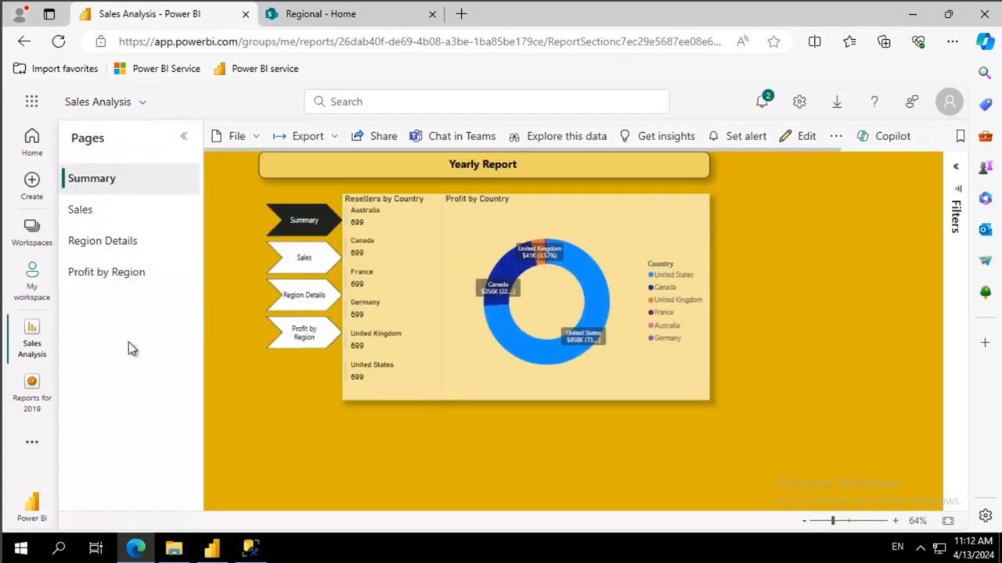
click(237, 136)
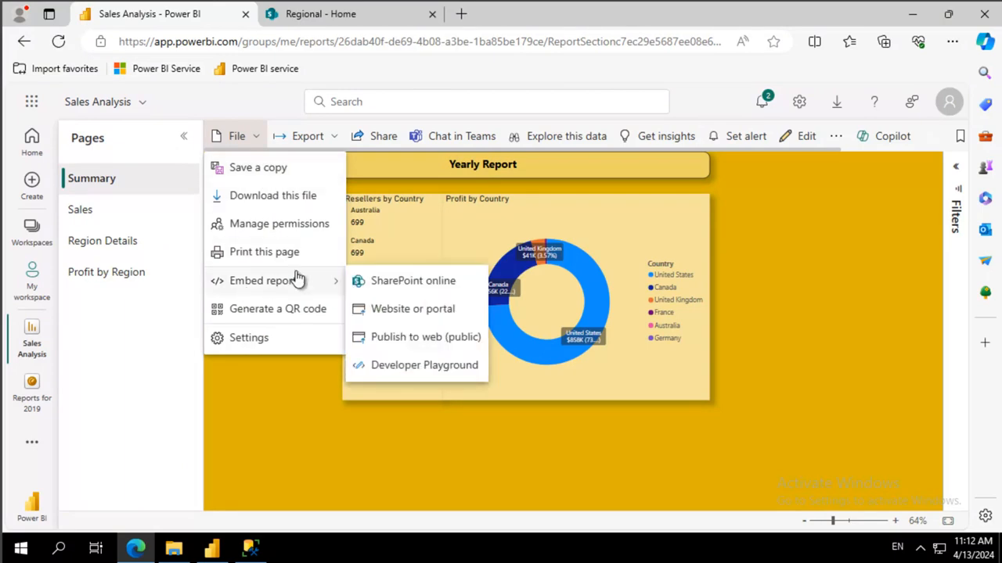
mouse_move(384, 282)
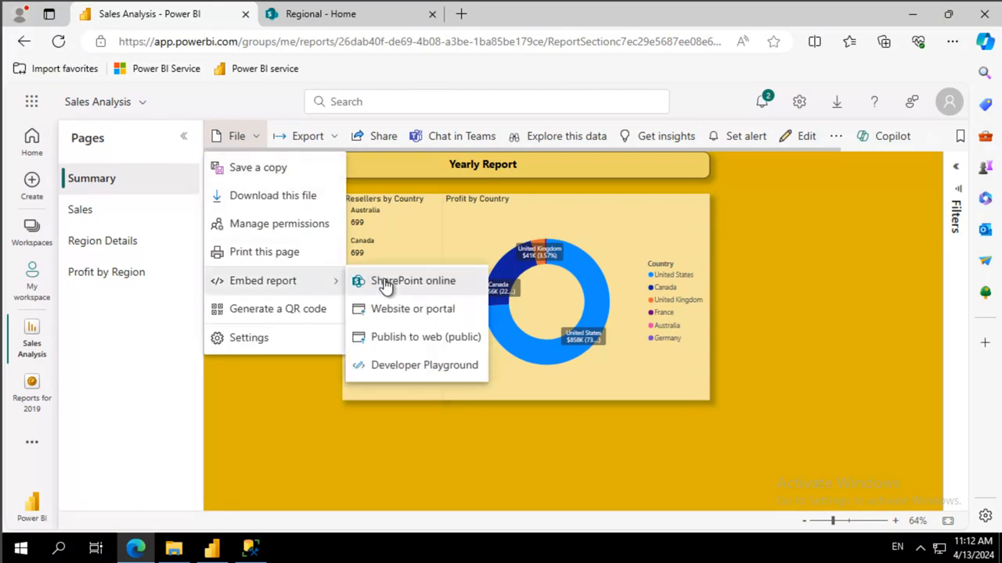
click(412, 280)
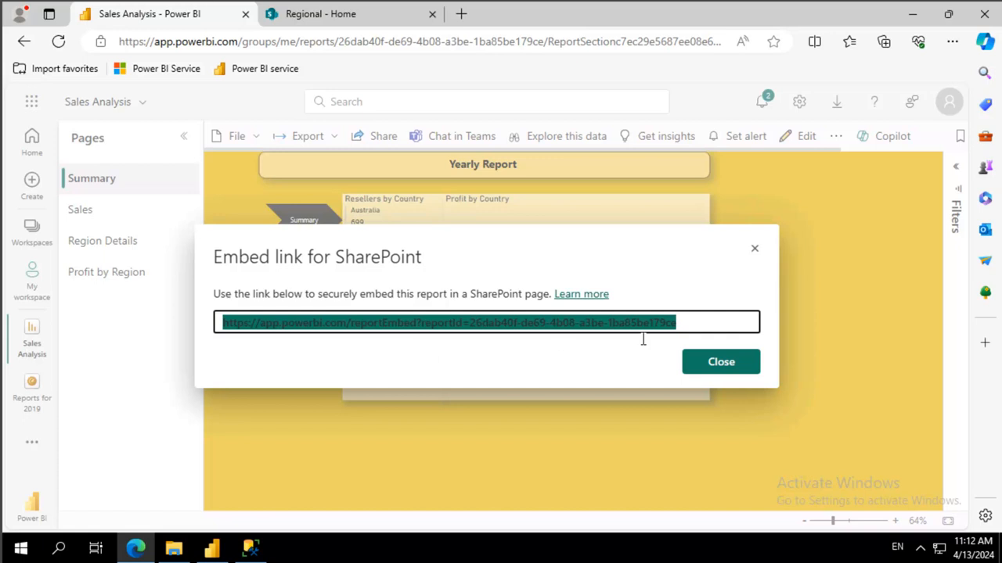
click(719, 361)
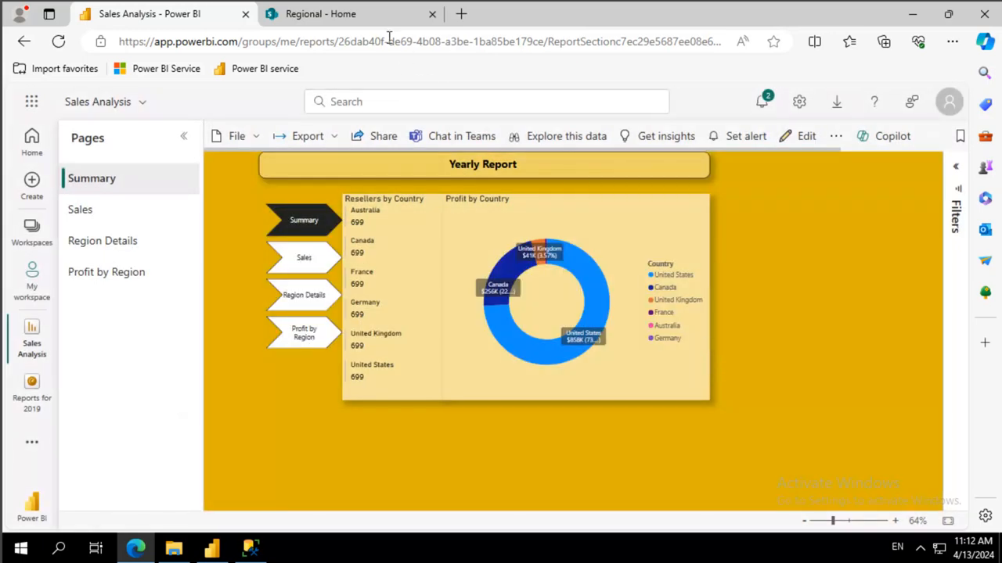
Go to the Regional - Home tab and put the home page into edit mode.
click(344, 15)
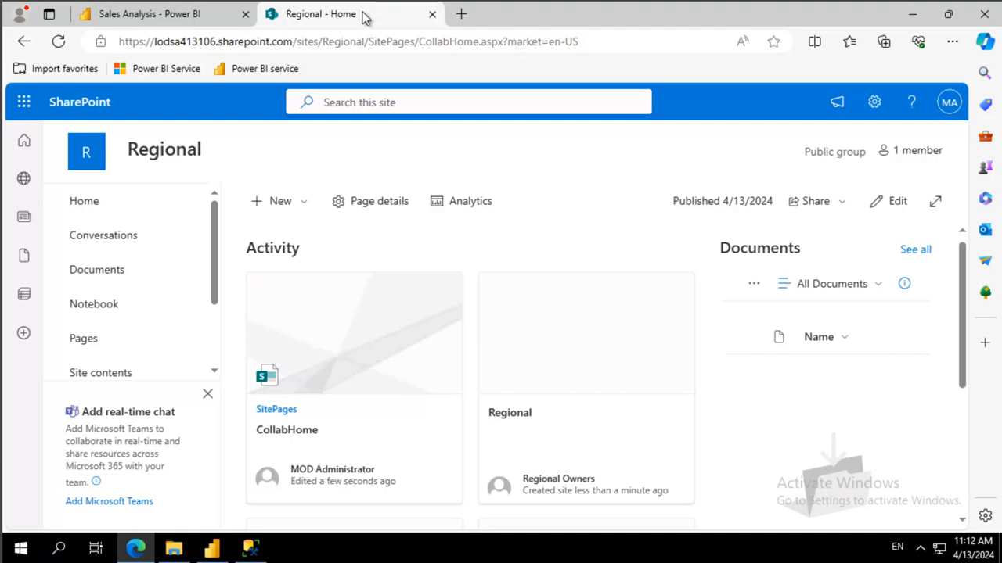
mouse_move(704, 194)
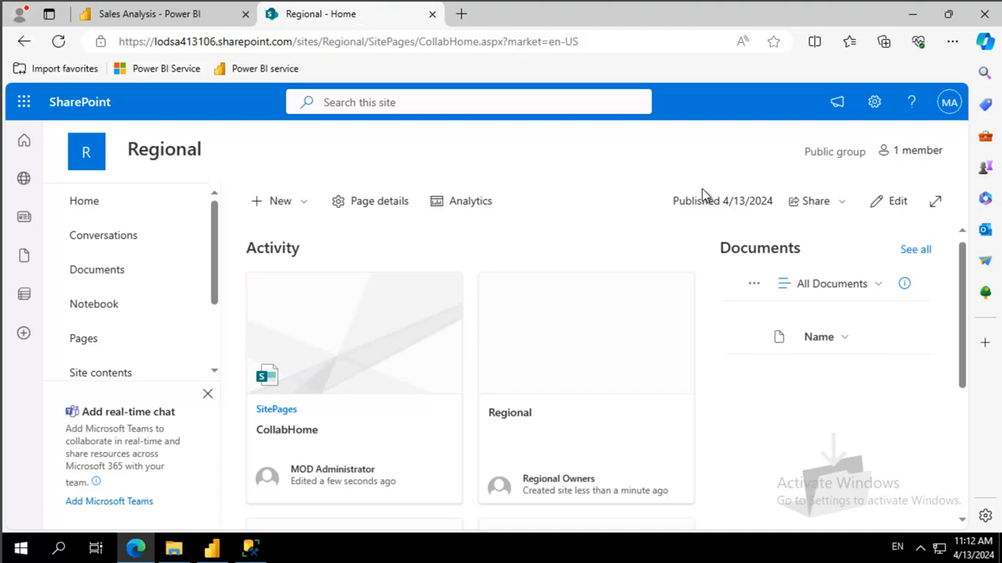
mouse_move(897, 202)
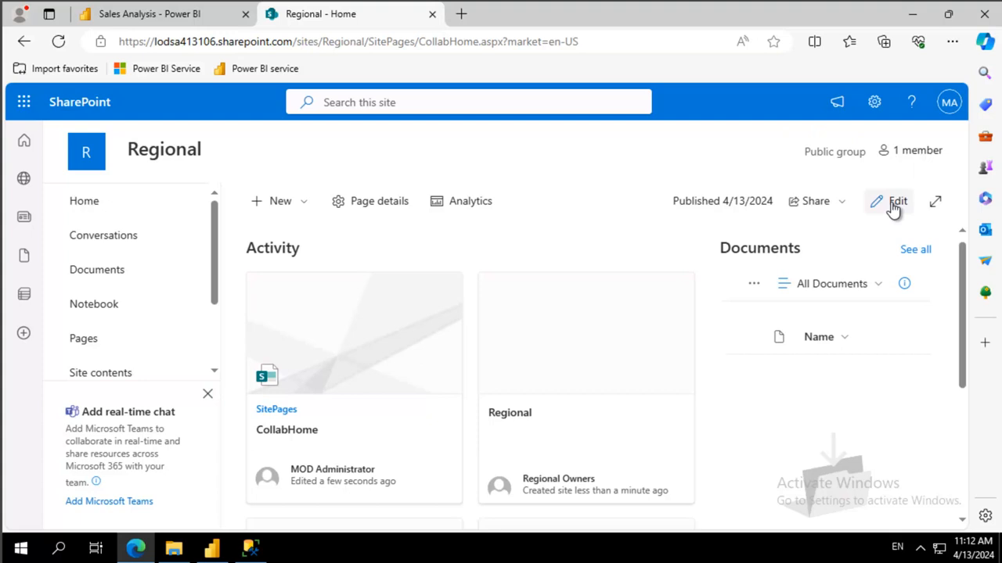
click(896, 201)
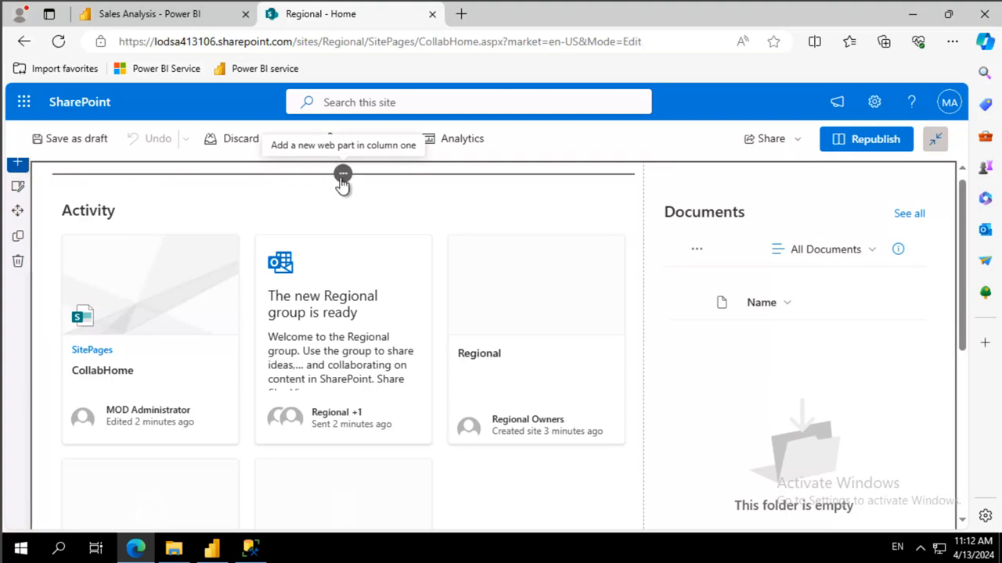
mouse_move(342, 175)
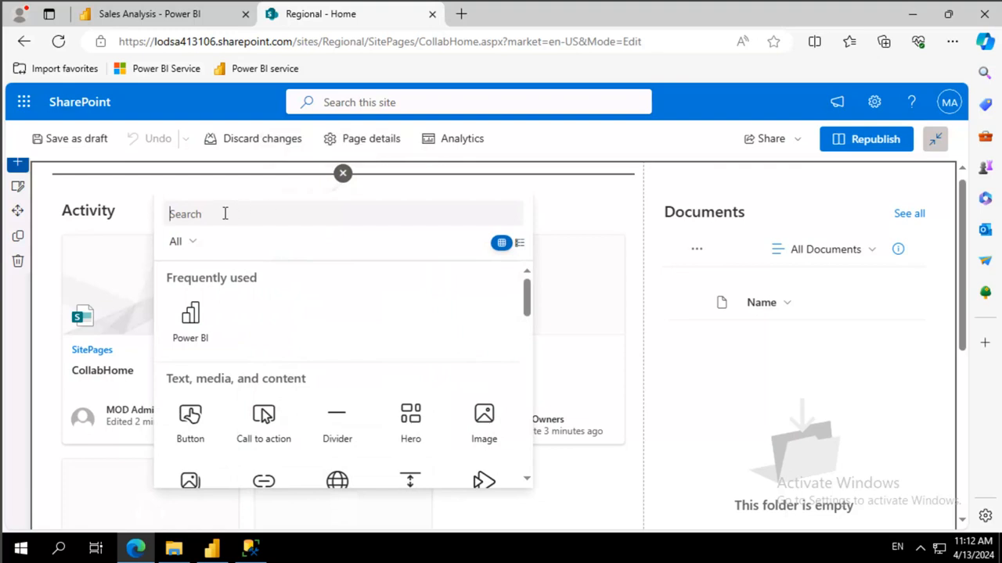
Search web parts for 'power' and insert the Power BI web part above Activity.
text(power)
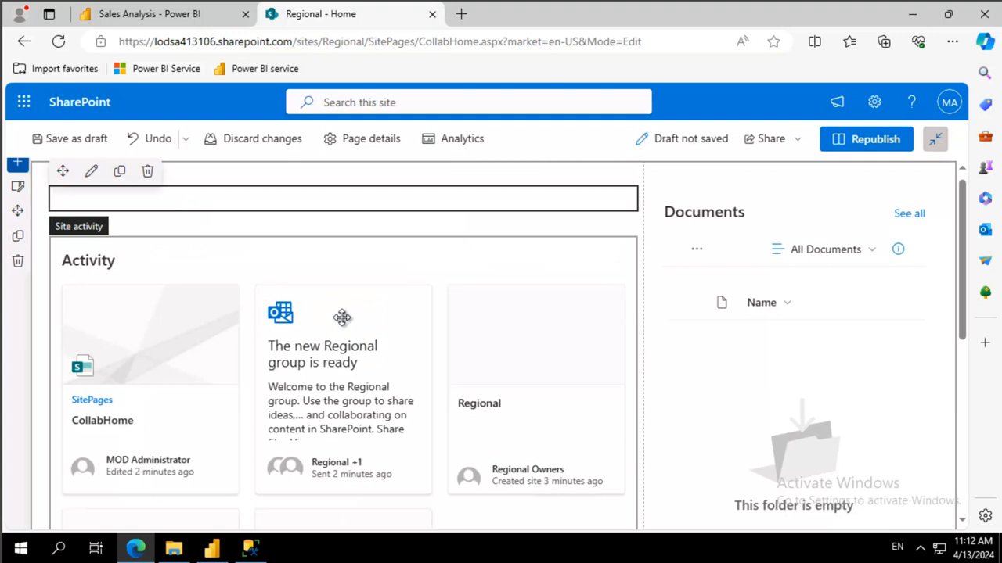
mouse_move(305, 188)
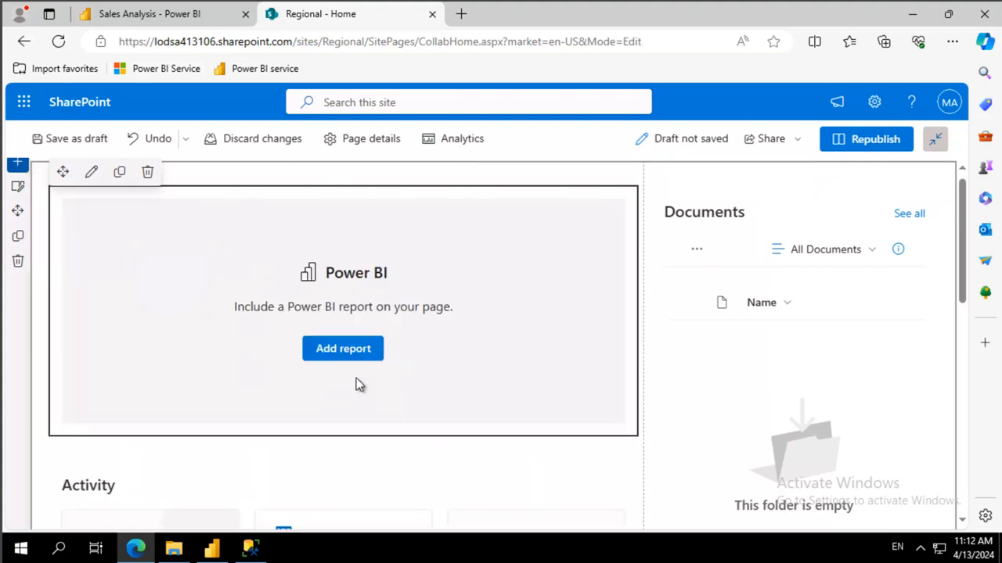
Link the Sales Analysis report, show its Summary page, and set display to 16:9.
click(342, 348)
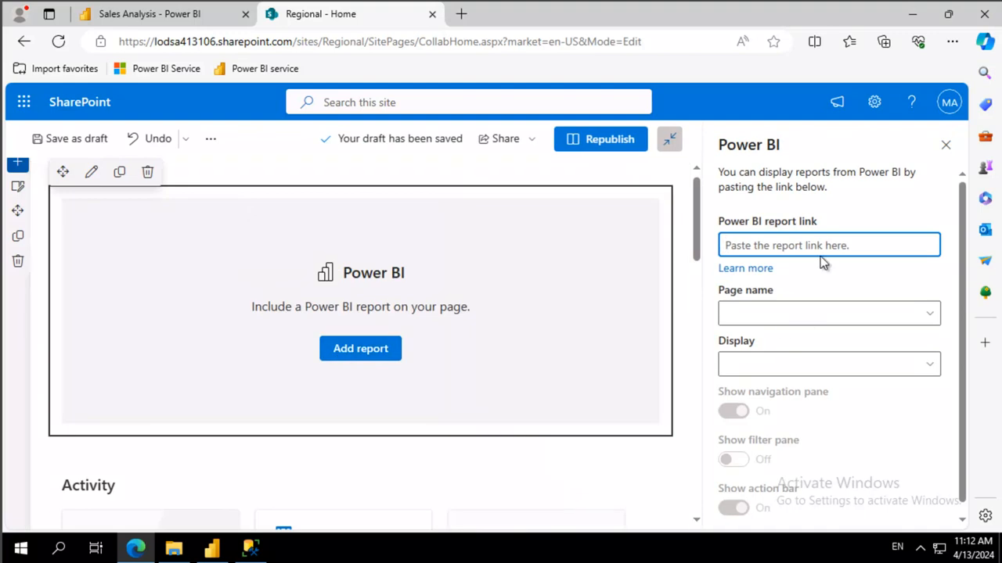
text(26dab40f-de69-4b08-a3be-1ba85be179ce)
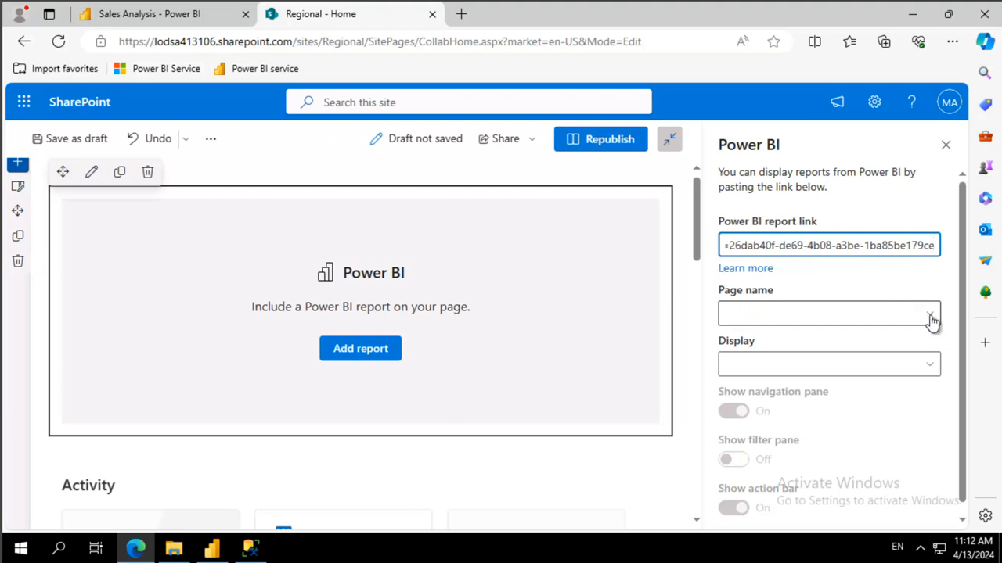
click(829, 313)
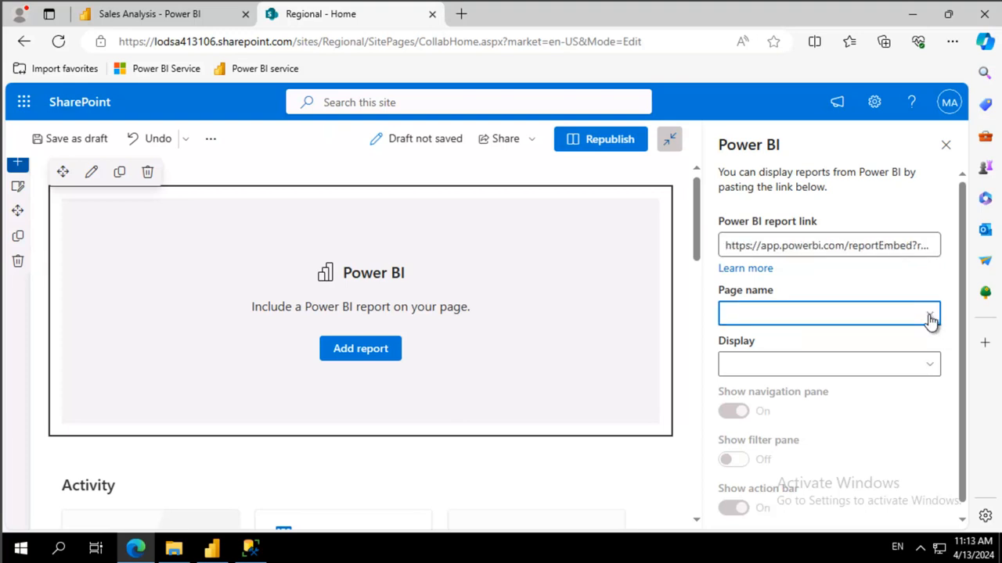
text(Summary)
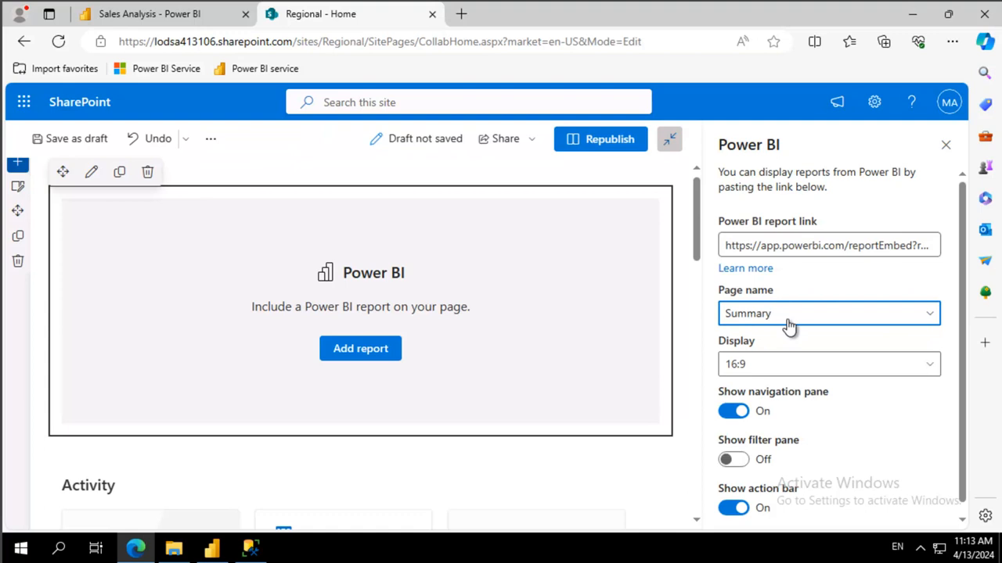
click(829, 313)
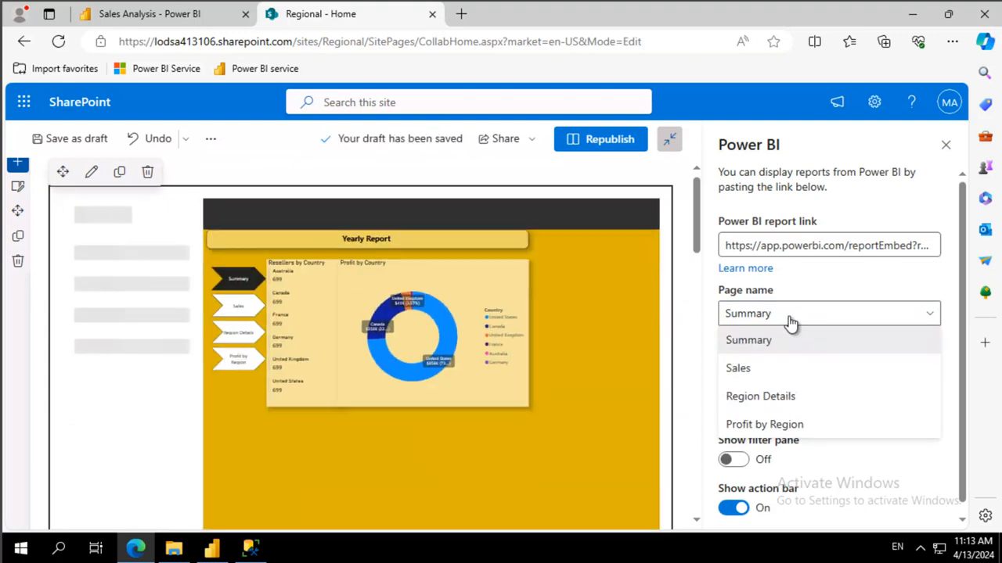
click(748, 339)
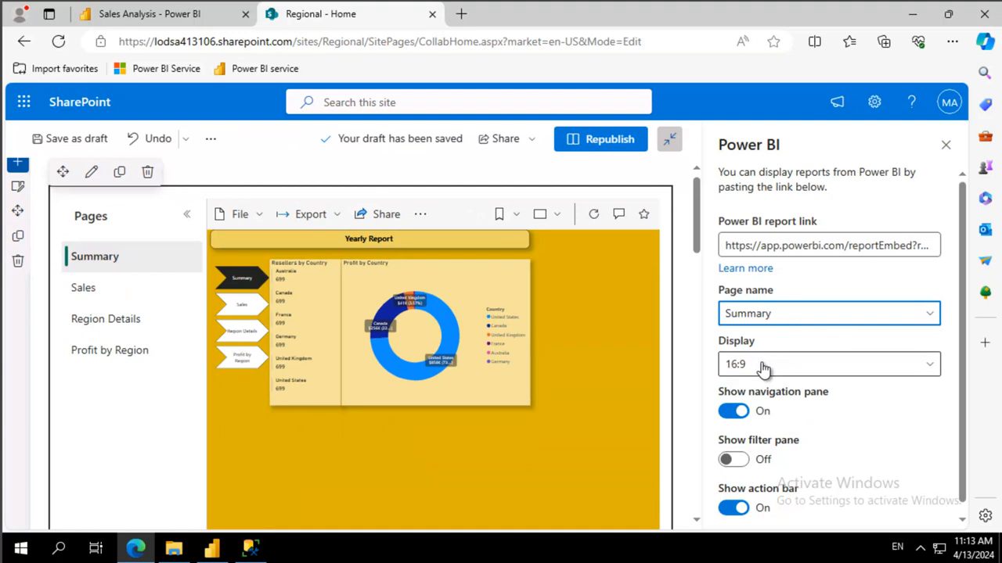
click(828, 363)
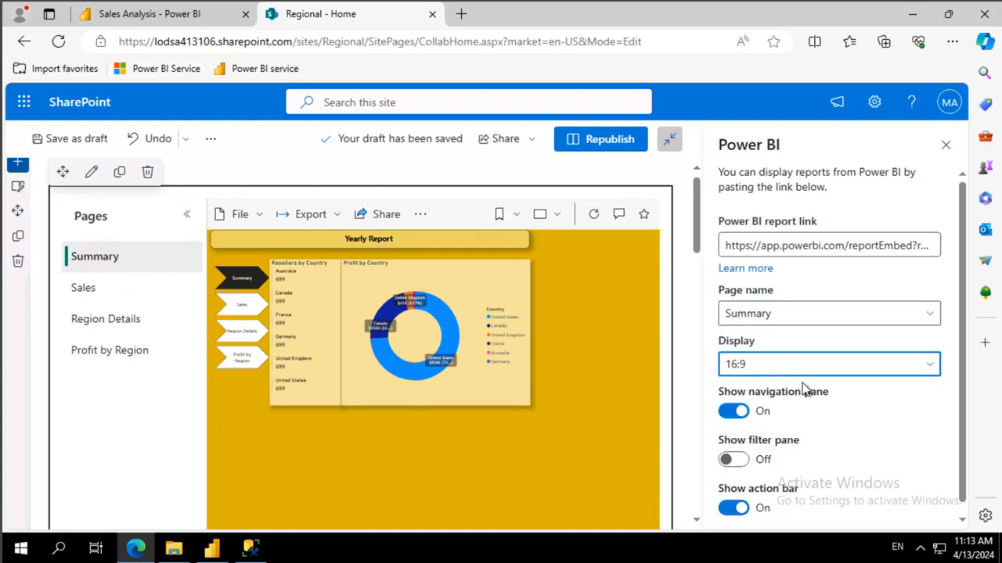
scroll(down, 3)
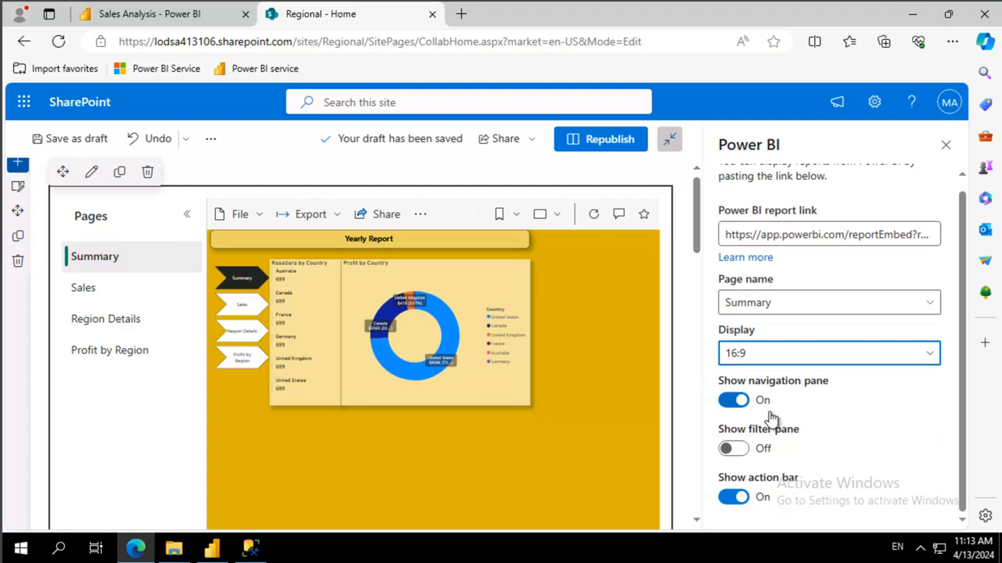
mouse_move(839, 457)
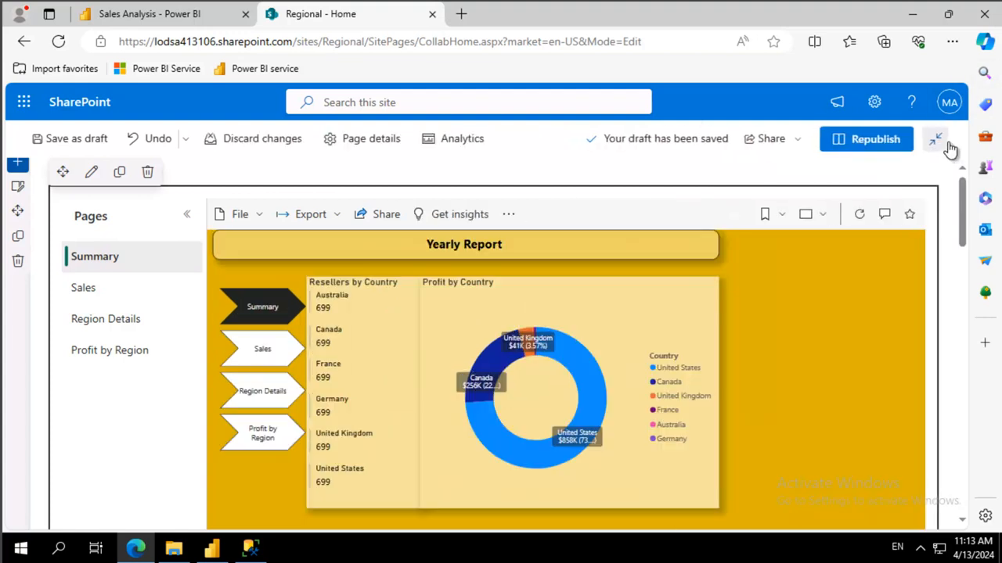
Restore the normal page layout, republish the Regional home page, and dismiss the confirmation.
click(936, 139)
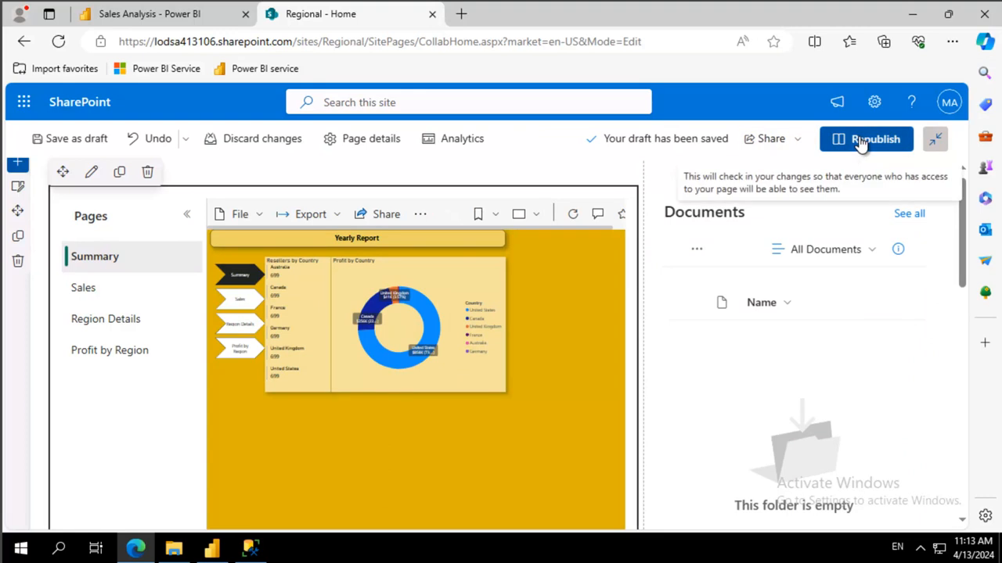
click(866, 139)
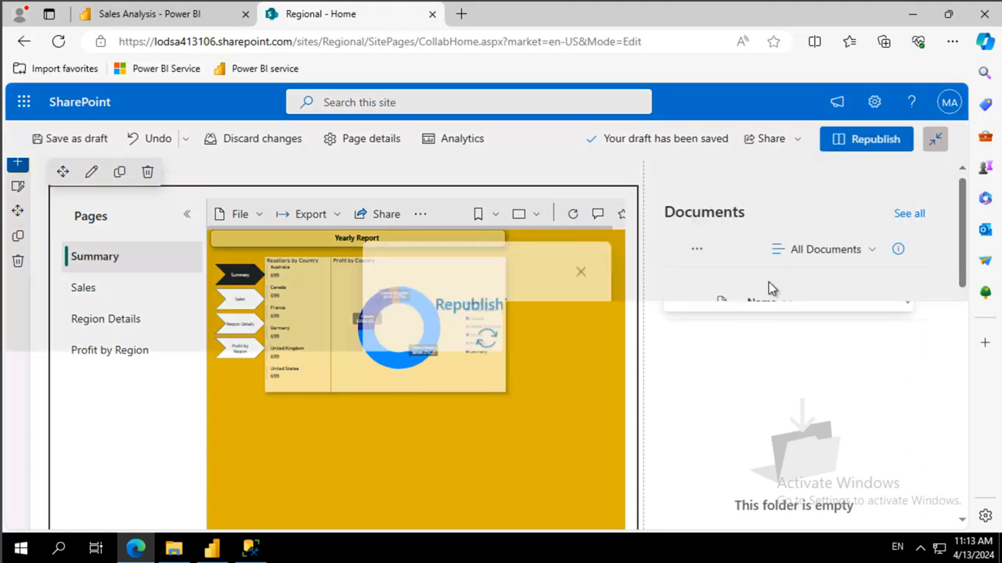
click(867, 138)
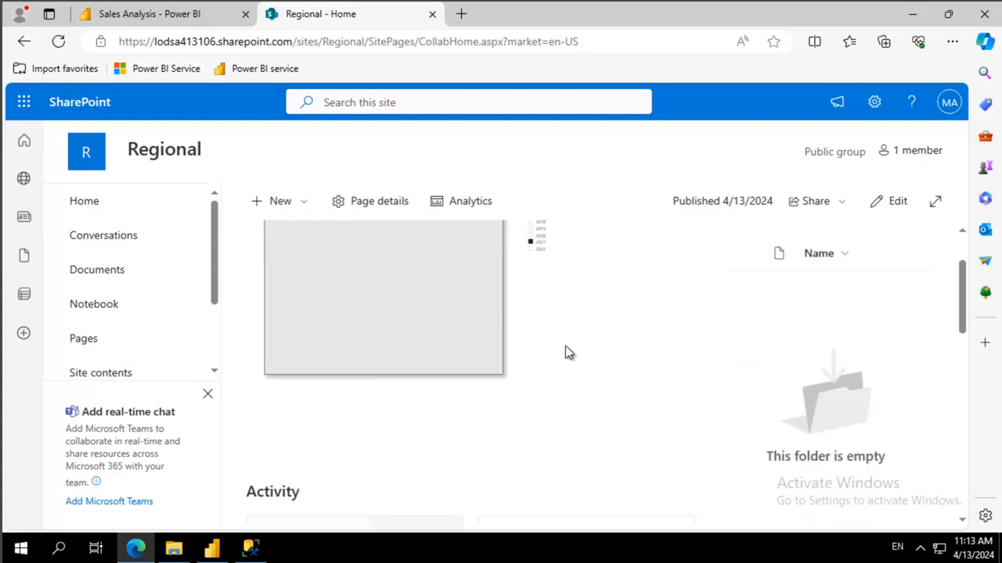
mouse_move(534, 244)
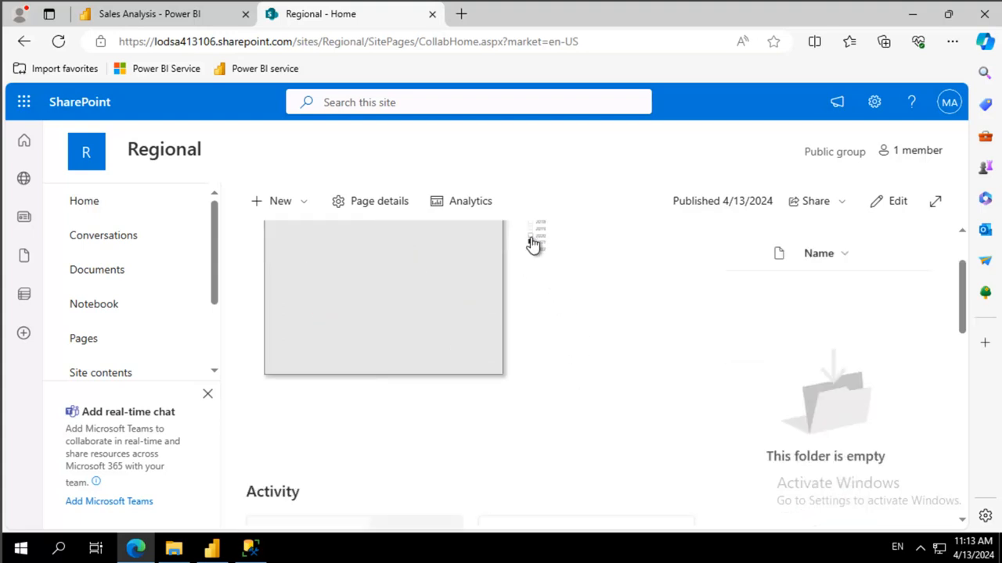